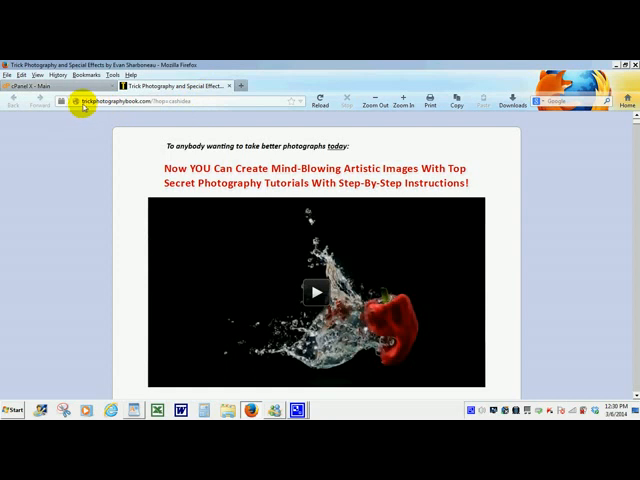
{"action": "mouse_move", "coordinate": [198, 108]}
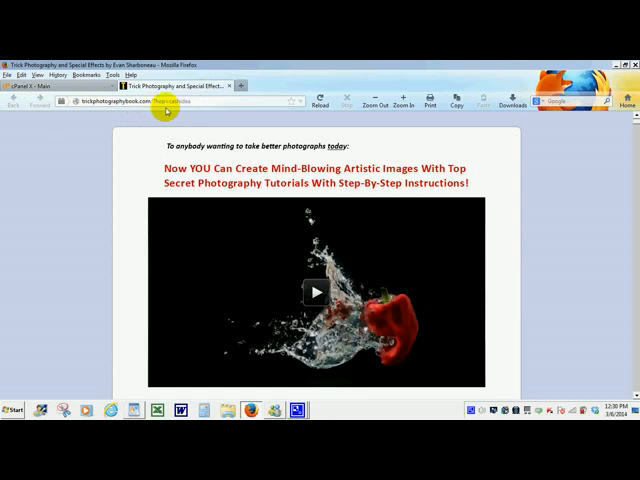
Scroll through the trick-photography affiliate sales page before moving to cPanel
{"action": "scroll", "scroll_direction": "down", "scroll_amount": 3}
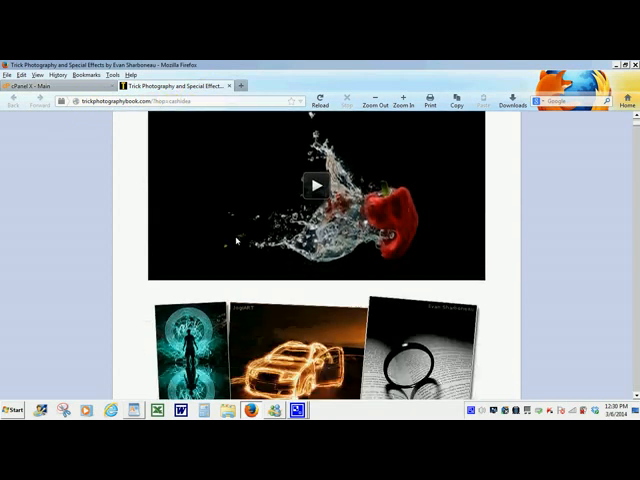
{"action": "scroll", "scroll_direction": "up", "scroll_amount": 3}
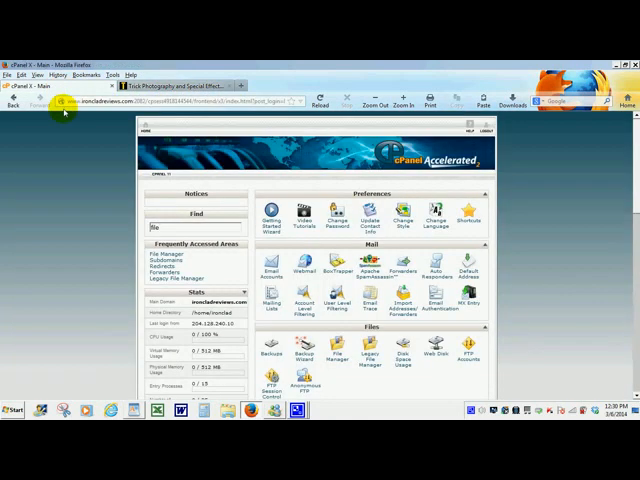
{"action": "mouse_move", "coordinate": [228, 220]}
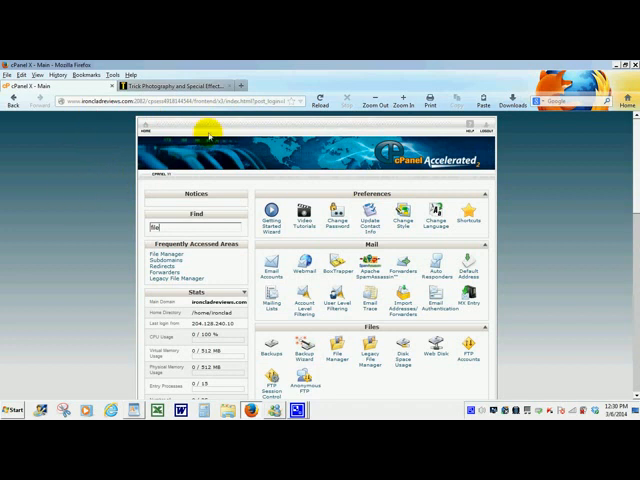
{"action": "left_click", "coordinate": [184, 86]}
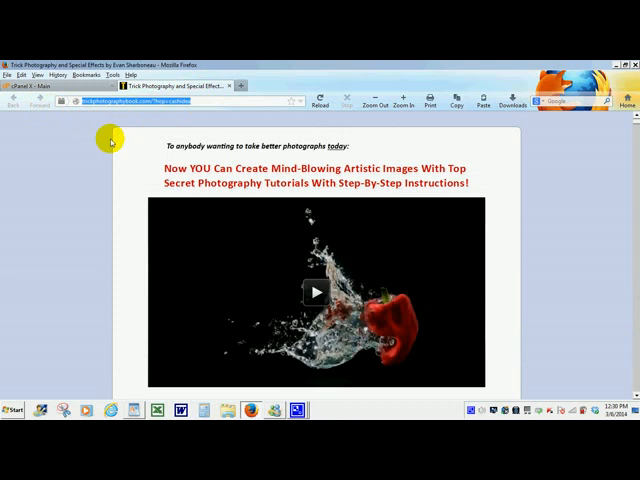
{"action": "mouse_move", "coordinate": [124, 172]}
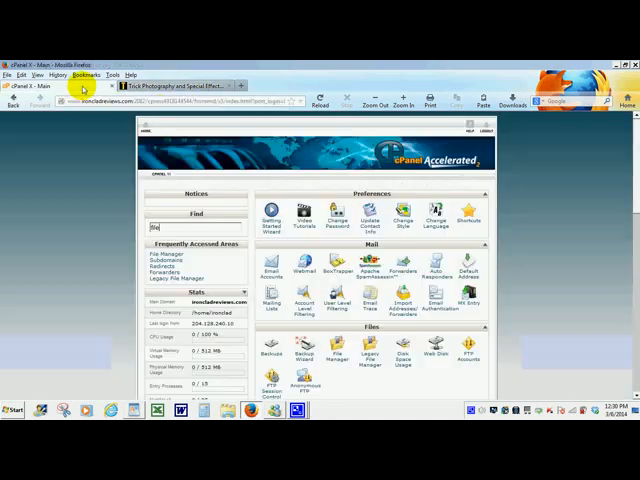
{"action": "mouse_move", "coordinate": [224, 196]}
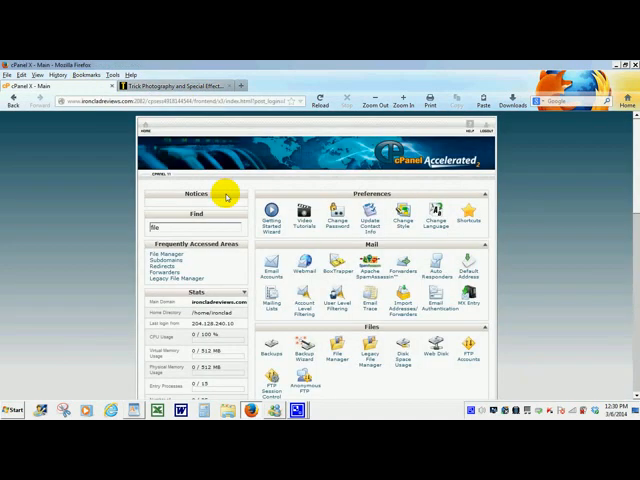
{"action": "mouse_move", "coordinate": [250, 208]}
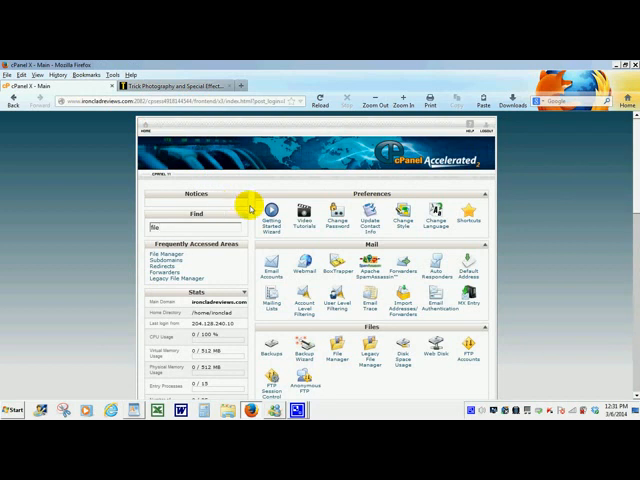
{"action": "mouse_move", "coordinate": [512, 184]}
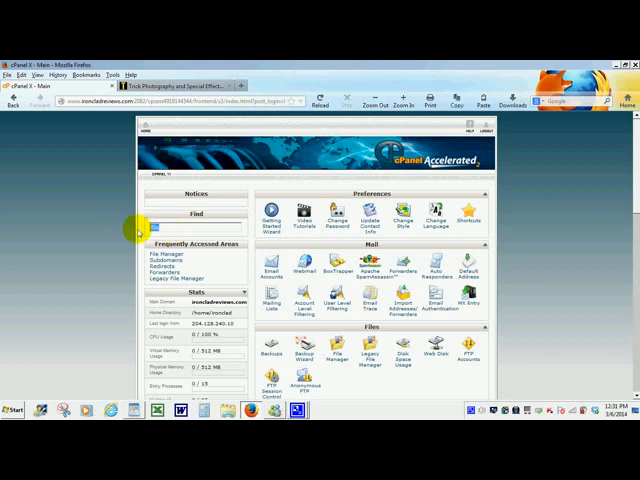
Search 'file' in the Find box and launch the Legacy File Manager
{"action": "type", "text": "file"}
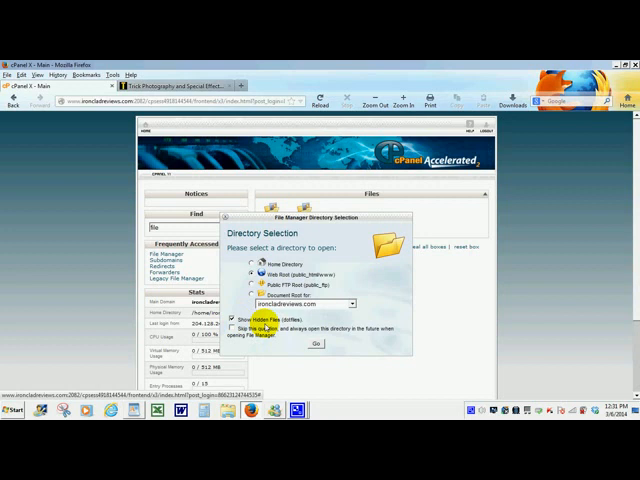
{"action": "left_click", "coordinate": [316, 344]}
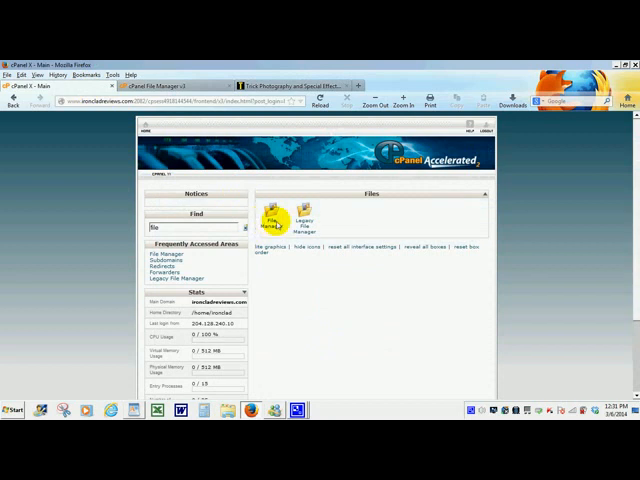
{"action": "left_click", "coordinate": [270, 218]}
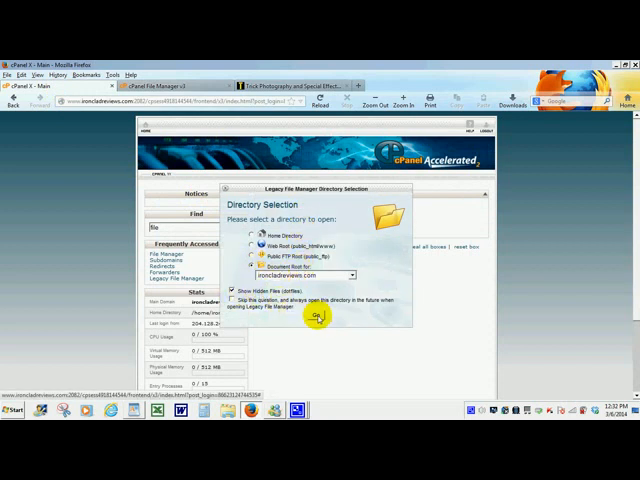
Enter the Web Root (public_html) in the Legacy File Manager
{"action": "left_click", "coordinate": [316, 318]}
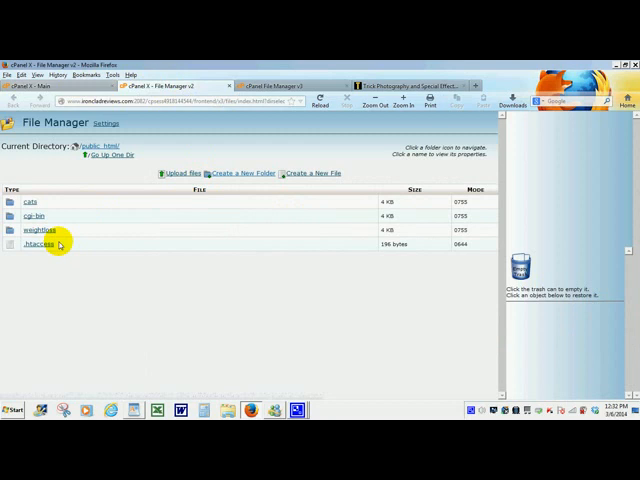
{"action": "mouse_move", "coordinate": [64, 236]}
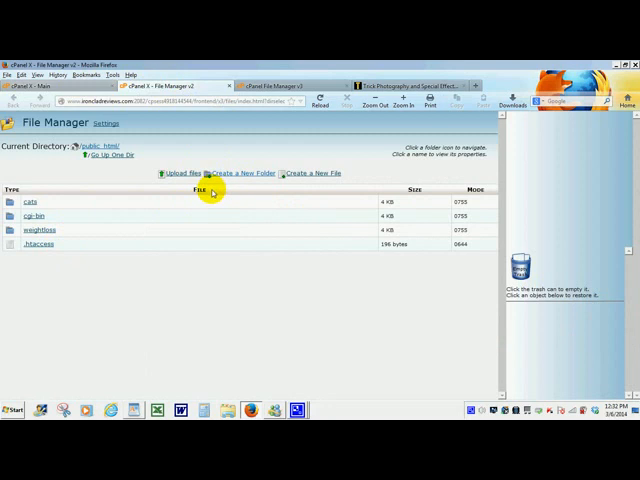
{"action": "mouse_move", "coordinate": [230, 180]}
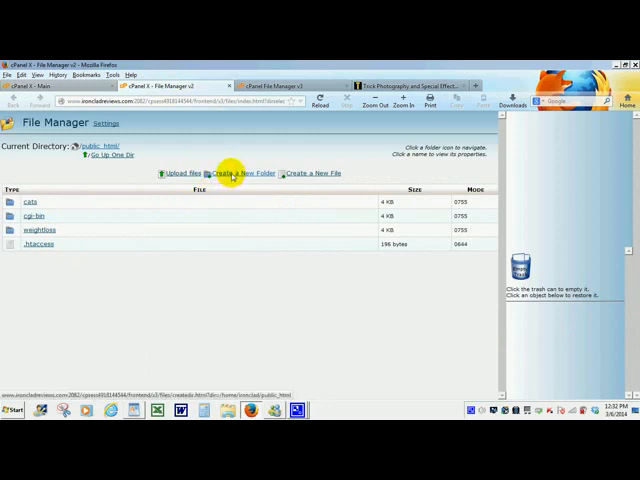
Create a new folder named 'testing' inside public_html
{"action": "left_click", "coordinate": [240, 172]}
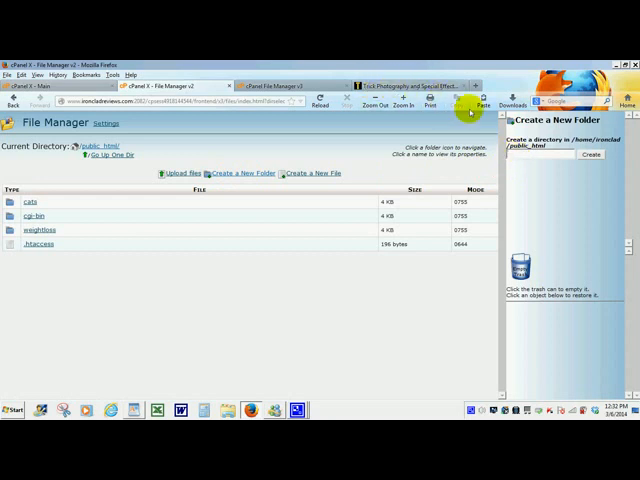
{"action": "type", "text": "testing"}
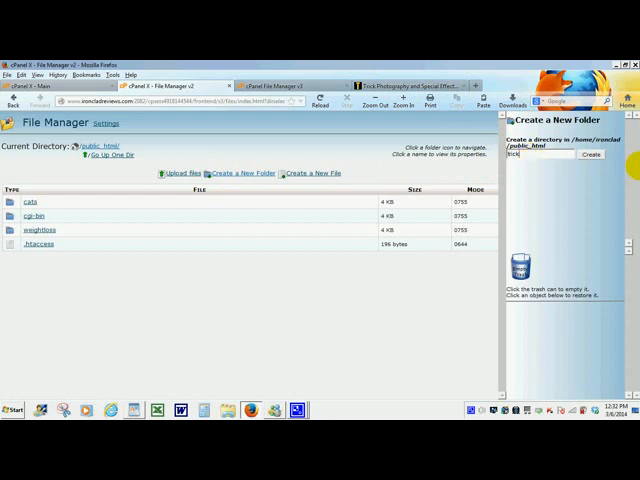
{"action": "left_click", "coordinate": [590, 156]}
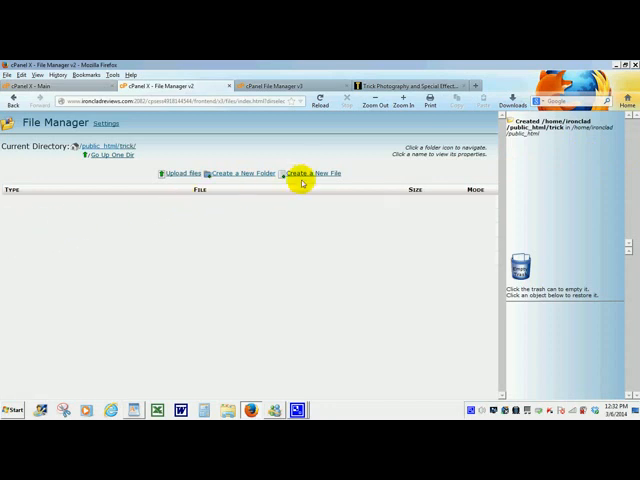
Create an empty index.html text file in the new folder and select it
{"action": "left_click", "coordinate": [310, 172]}
{"action": "type", "text": "index.html"}
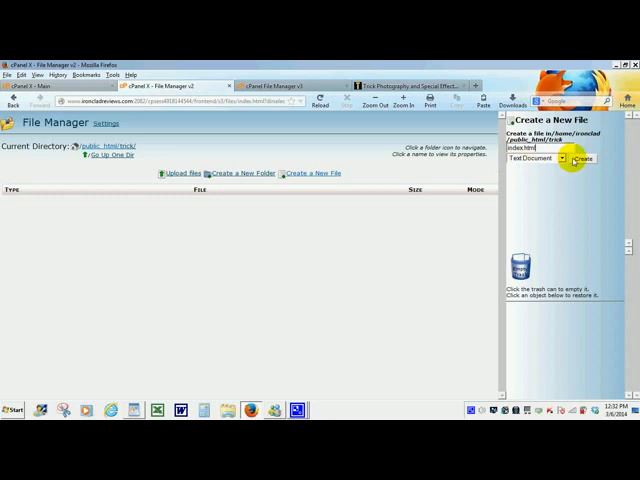
{"action": "left_click", "coordinate": [584, 158]}
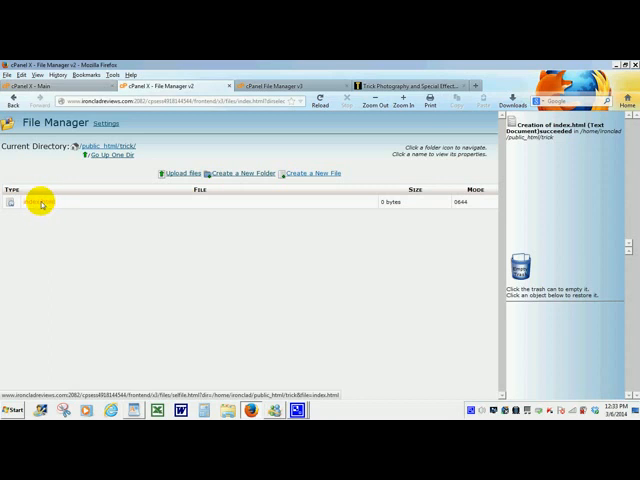
{"action": "left_click", "coordinate": [40, 200]}
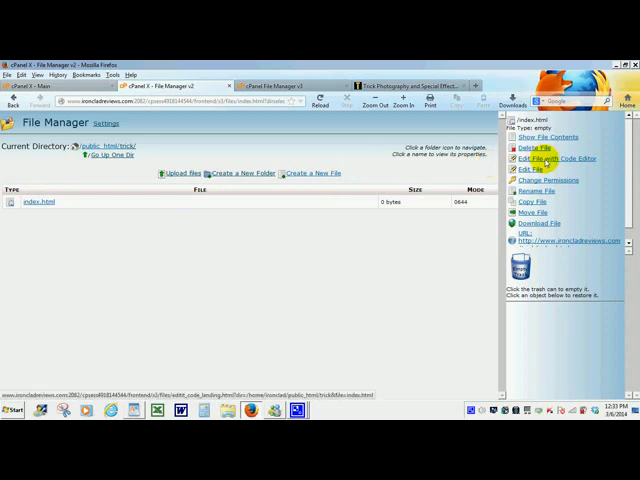
Bring index.html up in cPanel's HTML editor, still empty
{"action": "left_click", "coordinate": [556, 158]}
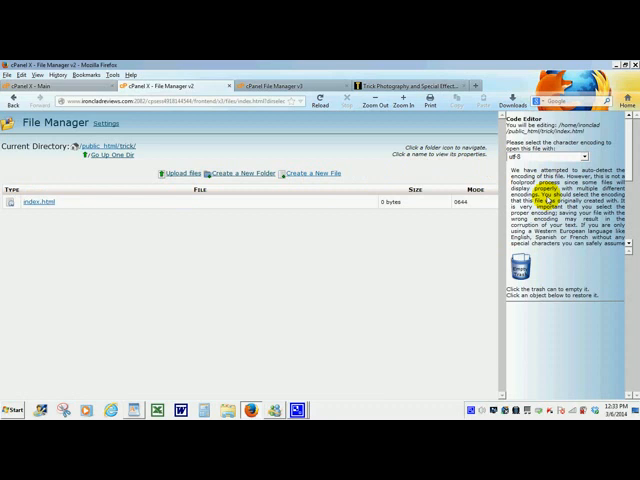
{"action": "scroll", "scroll_direction": "down", "scroll_amount": 3}
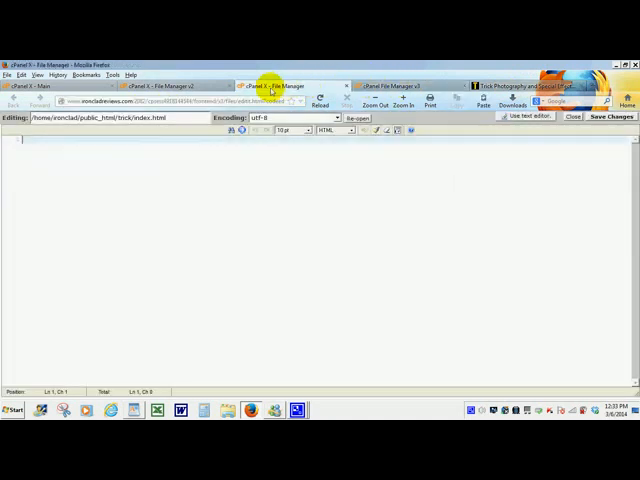
{"action": "mouse_move", "coordinate": [144, 364]}
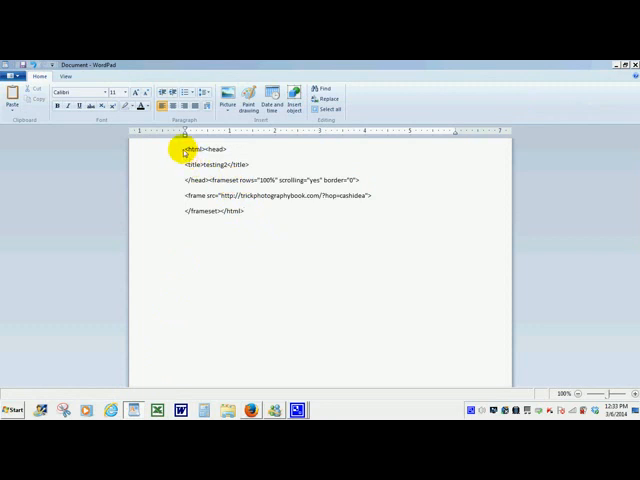
{"action": "mouse_move", "coordinate": [288, 230]}
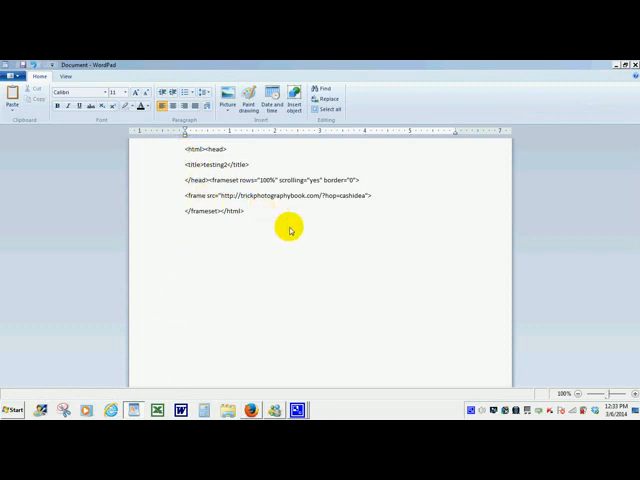
{"action": "mouse_move", "coordinate": [224, 160]}
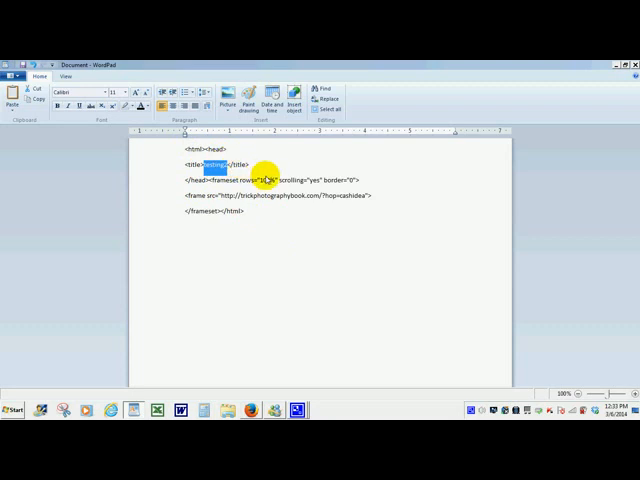
Edit the frameset code's title in WordPad and select it all for copying
{"action": "key", "text": "Delete"}
{"action": "type", "text": "changethis"}
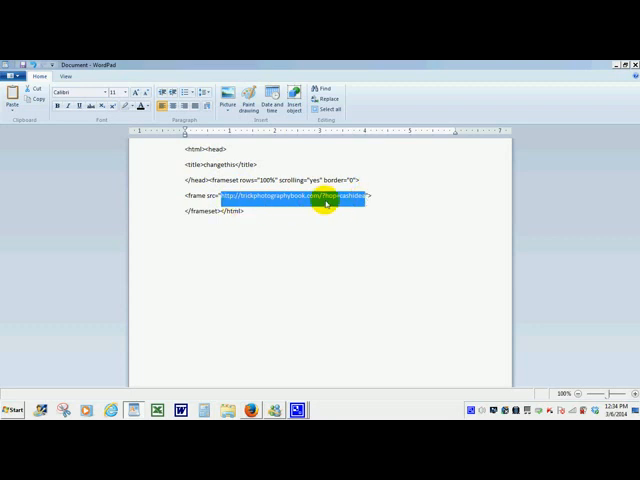
{"action": "mouse_move", "coordinate": [268, 224]}
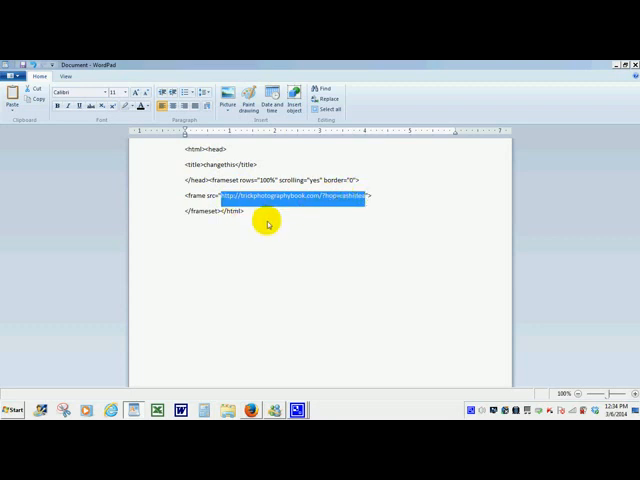
{"action": "key", "text": "ctrl+a"}
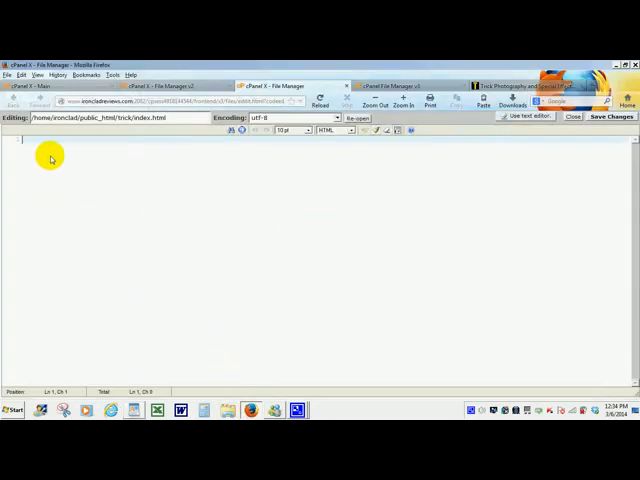
Paste the frameset redirect code into index.html via the right-click menu
{"action": "right_click", "coordinate": [52, 158]}
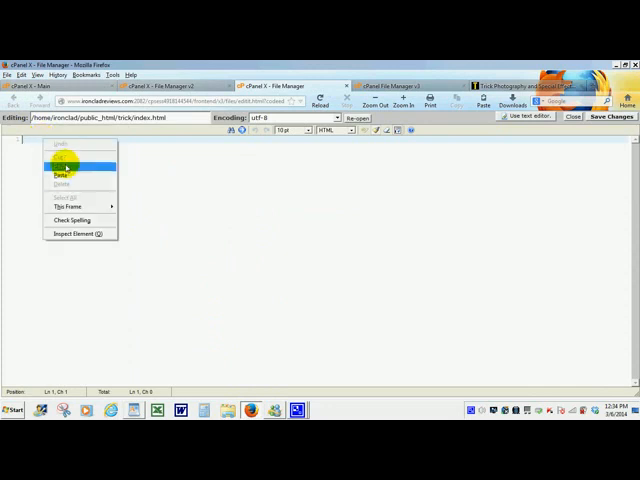
{"action": "left_click", "coordinate": [58, 176]}
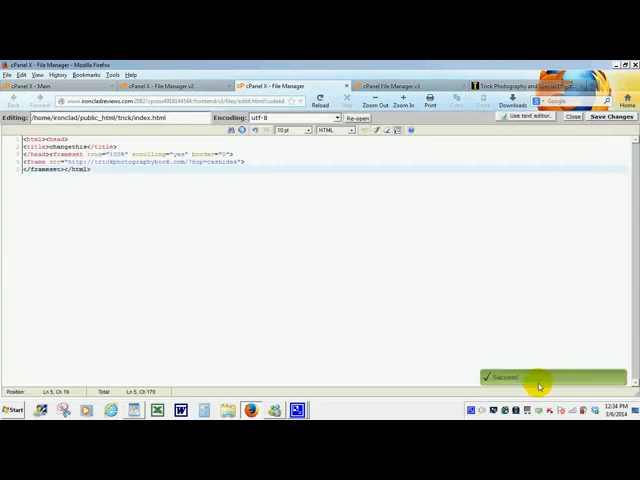
{"action": "mouse_move", "coordinate": [388, 156]}
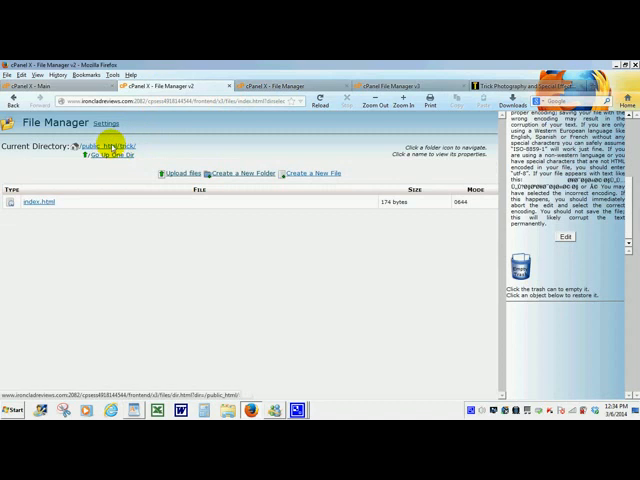
Navigate up to public_html, into the trick folder, and select index.html
{"action": "left_click", "coordinate": [96, 148]}
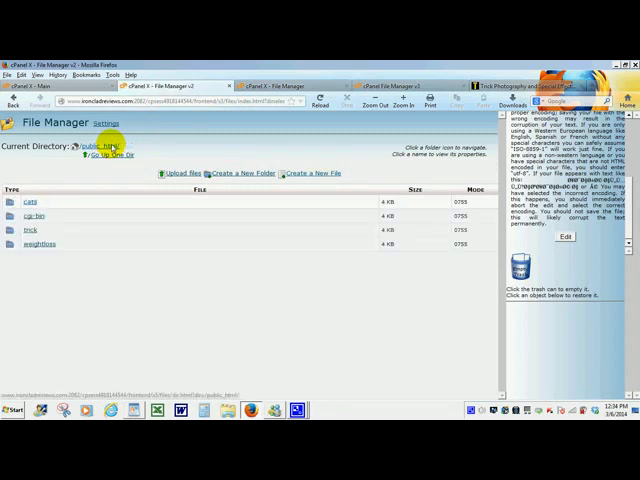
{"action": "left_click", "coordinate": [32, 228]}
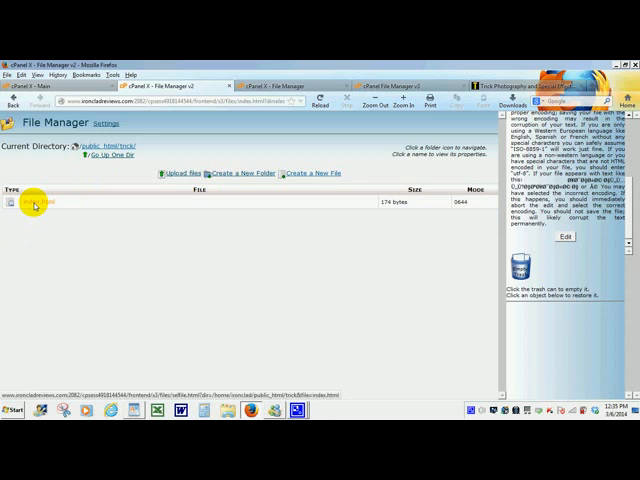
{"action": "left_click", "coordinate": [34, 200]}
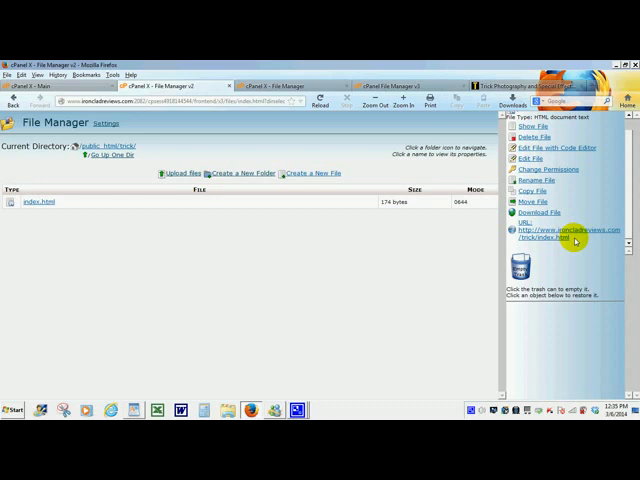
{"action": "mouse_move", "coordinate": [560, 236]}
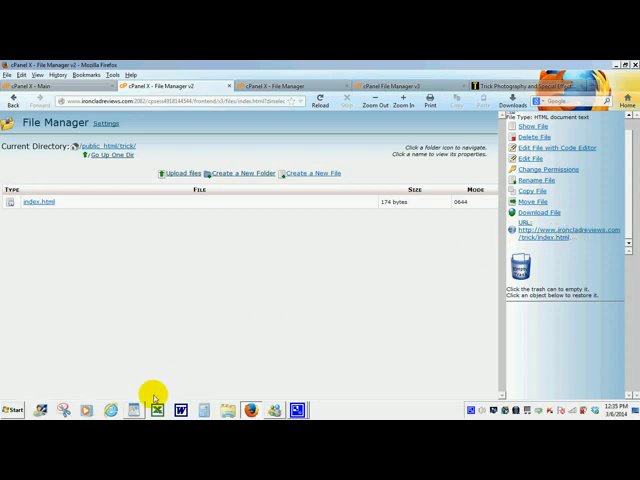
Open index.html's web address from the sidebar in a new browser tab
{"action": "left_click", "coordinate": [176, 410]}
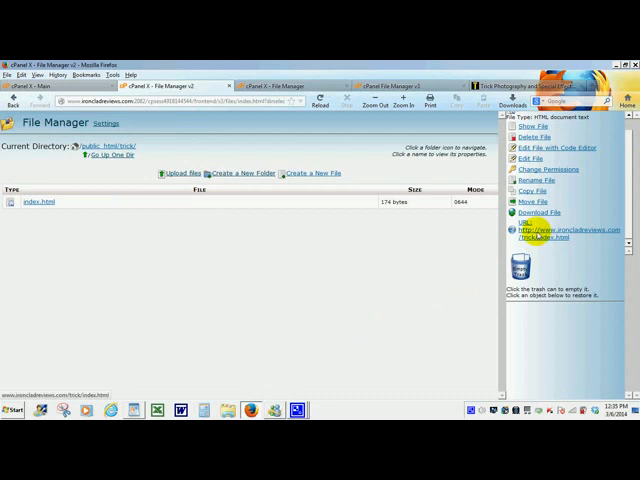
{"action": "right_click", "coordinate": [564, 230]}
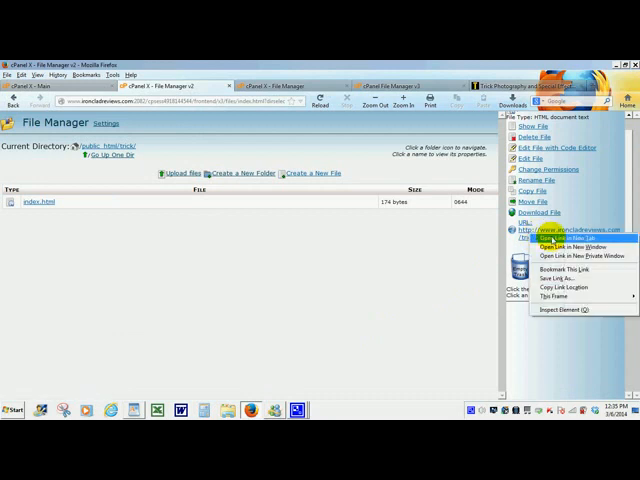
{"action": "left_click", "coordinate": [560, 238]}
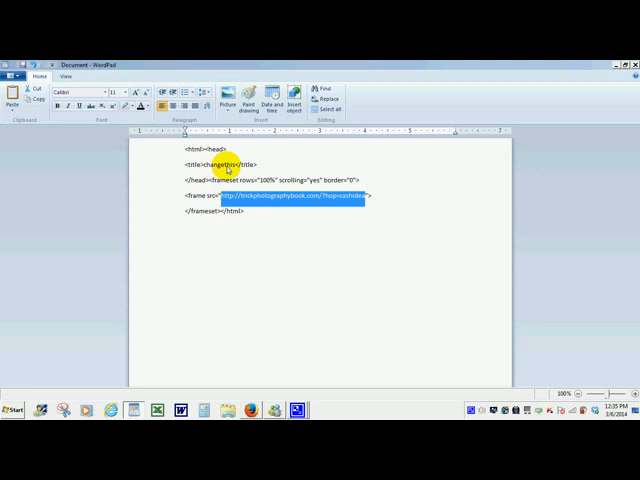
{"action": "mouse_move", "coordinate": [186, 200]}
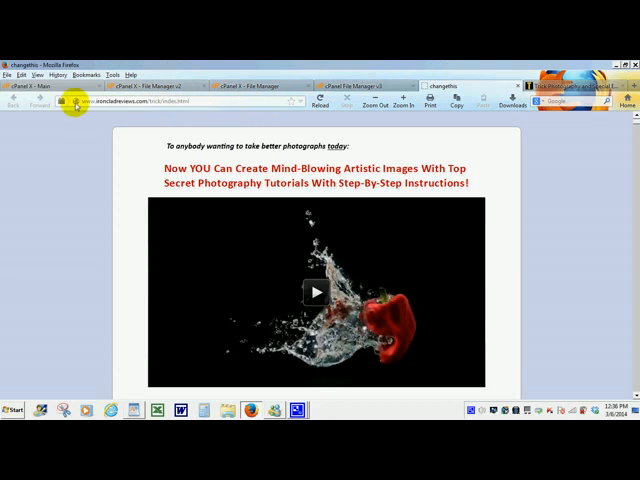
{"action": "mouse_move", "coordinate": [118, 104]}
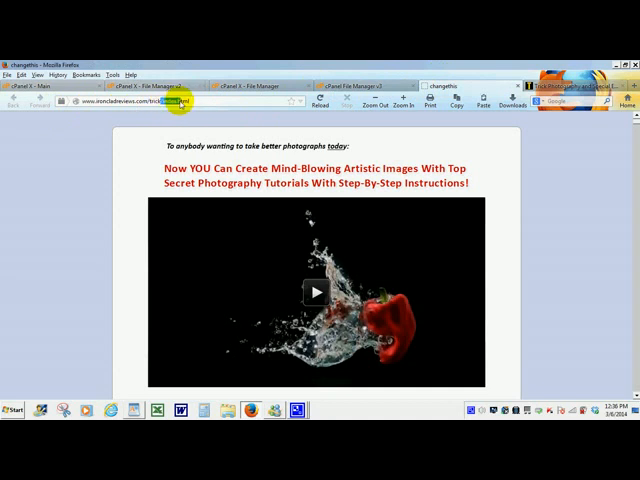
{"action": "left_click", "coordinate": [180, 104]}
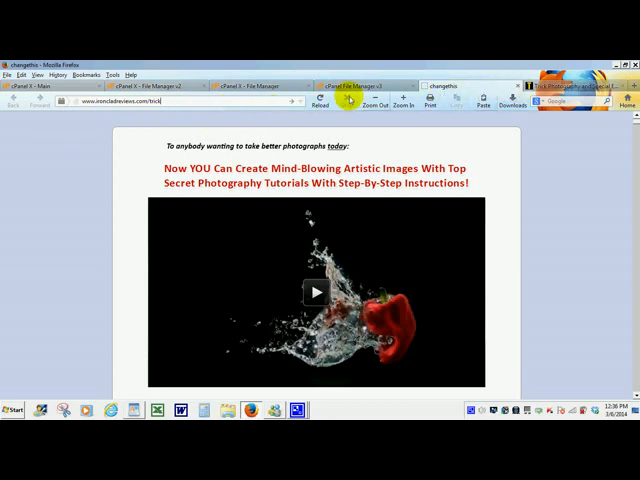
{"action": "left_click", "coordinate": [576, 84]}
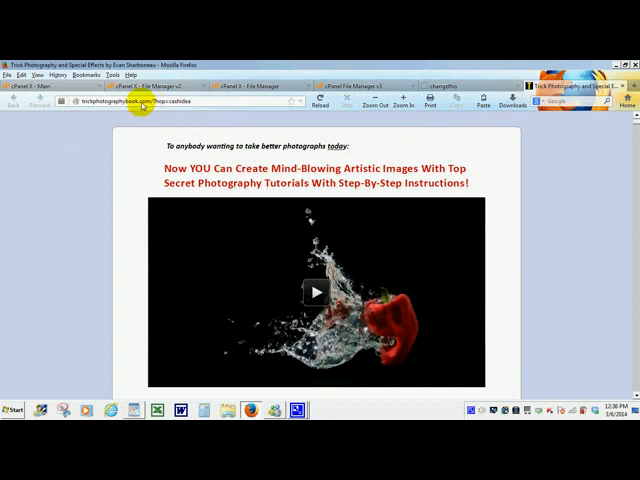
{"action": "mouse_move", "coordinate": [200, 104]}
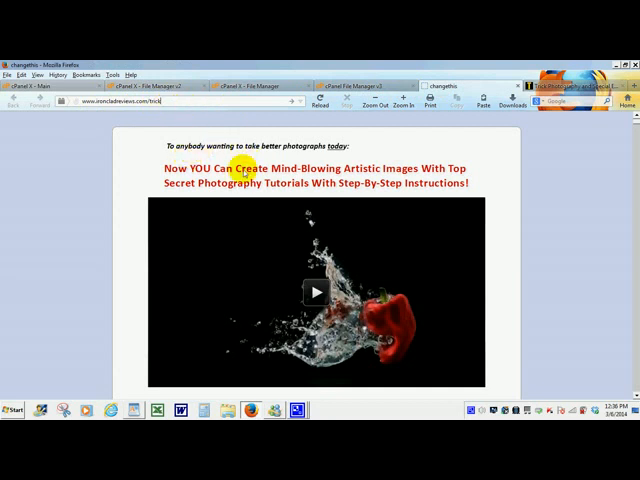
{"action": "scroll", "scroll_direction": "down", "scroll_amount": 3}
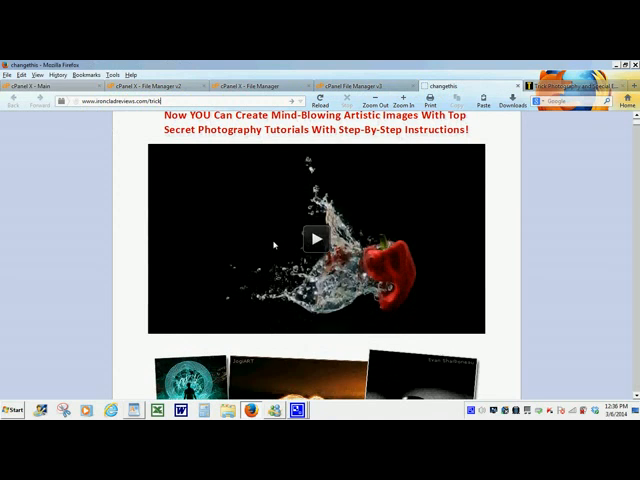
{"action": "scroll", "scroll_direction": "up", "scroll_amount": 3}
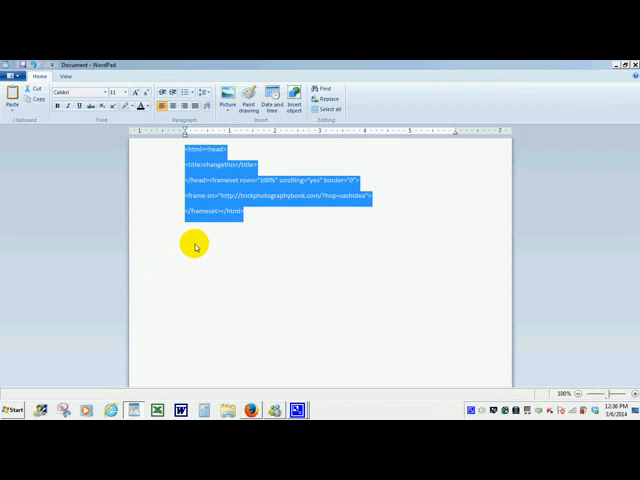
{"action": "mouse_move", "coordinate": [240, 210]}
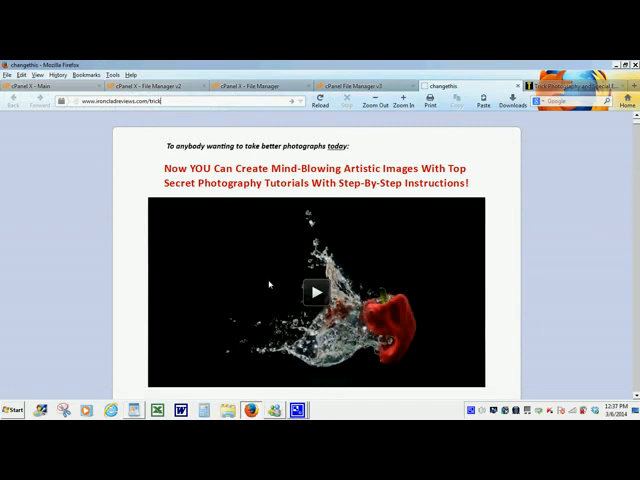
{"action": "mouse_move", "coordinate": [272, 280]}
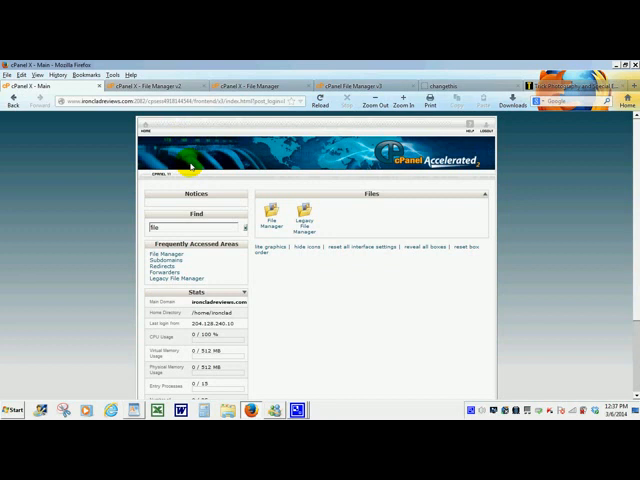
{"action": "mouse_move", "coordinate": [204, 212]}
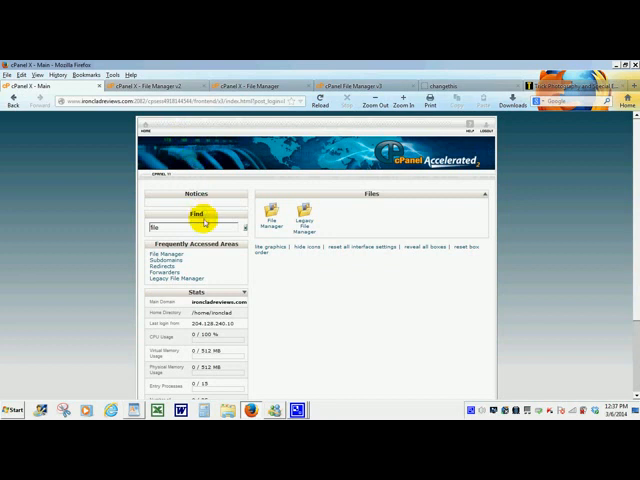
{"action": "mouse_move", "coordinate": [188, 304]}
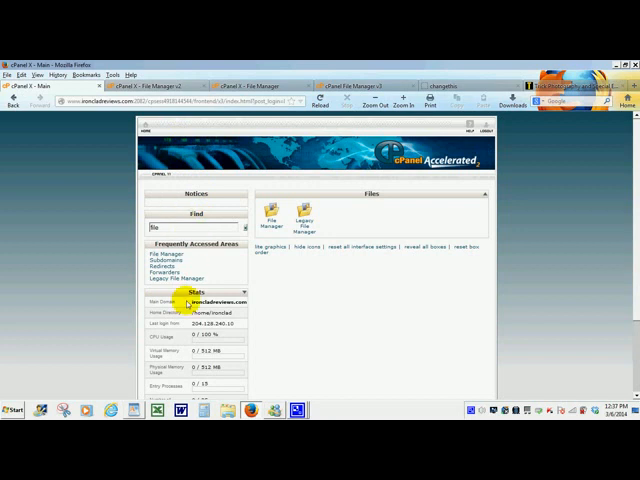
{"action": "mouse_move", "coordinate": [360, 410]}
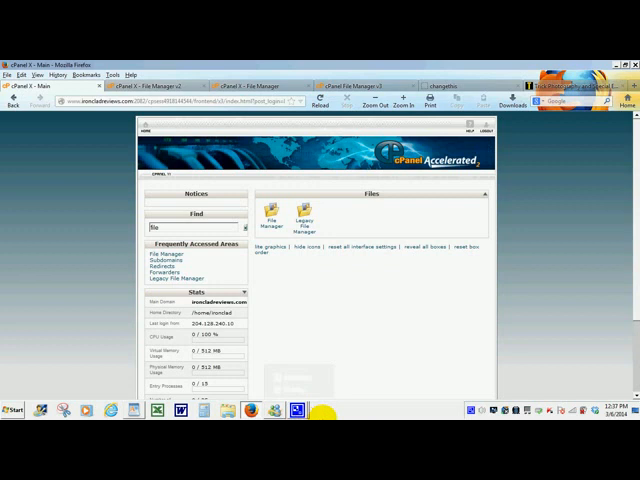
Bring the WordPad frameset code document back to the front from the taskbar
{"action": "left_click", "coordinate": [184, 408]}
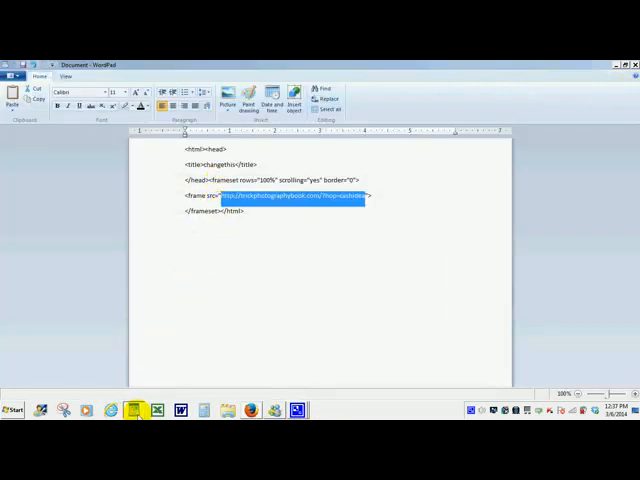
{"action": "mouse_move", "coordinate": [132, 410]}
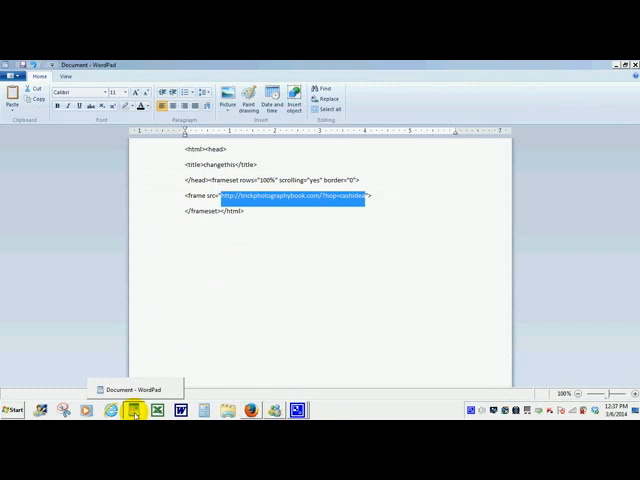